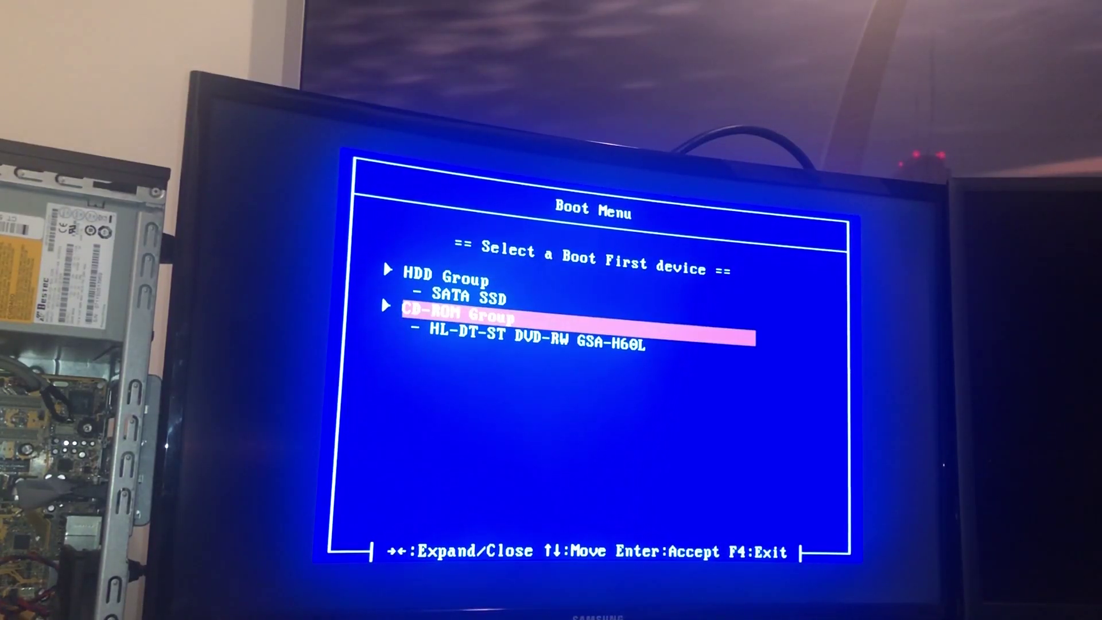
# Move the selection up in the boot-first device list to choose the boot device.
pyautogui.press('up')
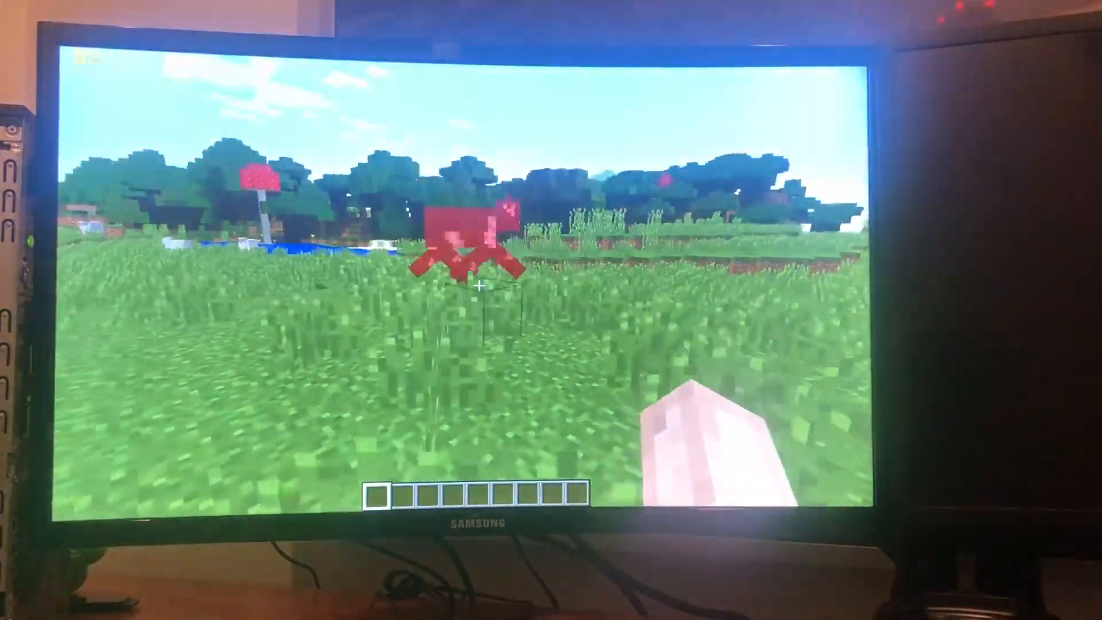
pyautogui.moveTo(551, 288)
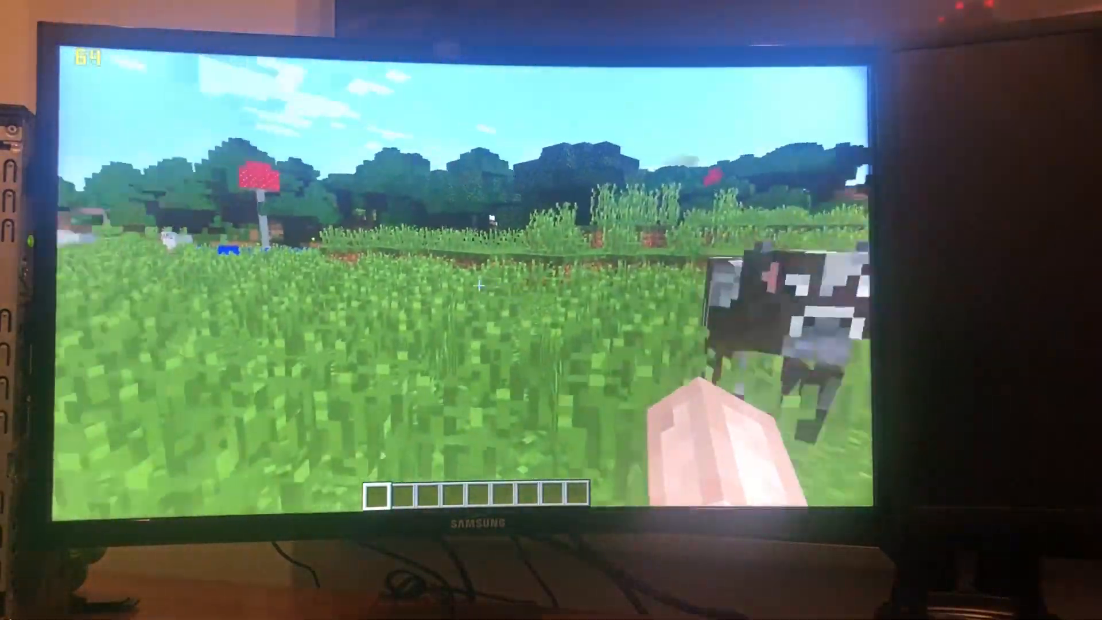